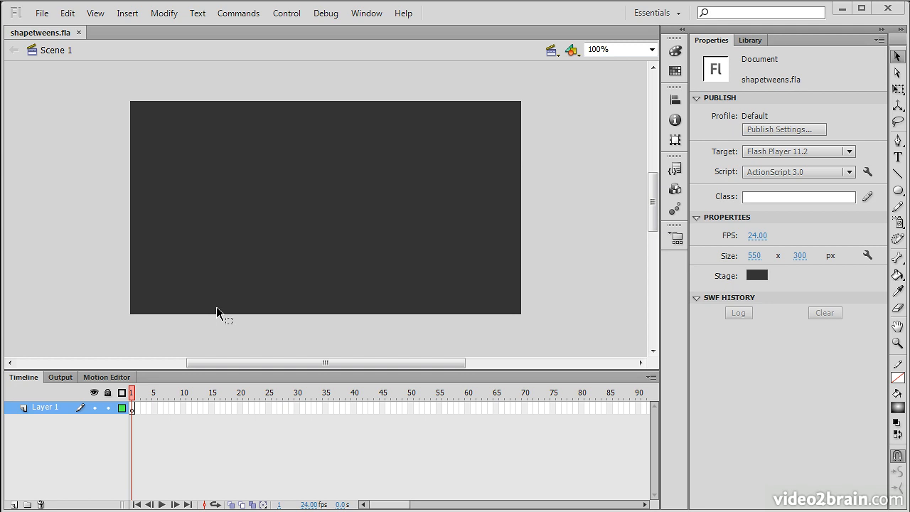
mouse_move(222, 305)
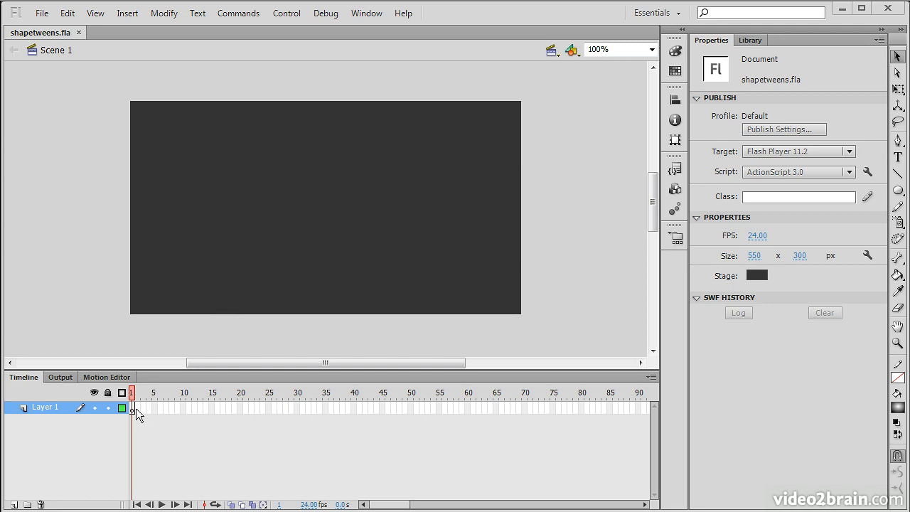
mouse_move(214, 287)
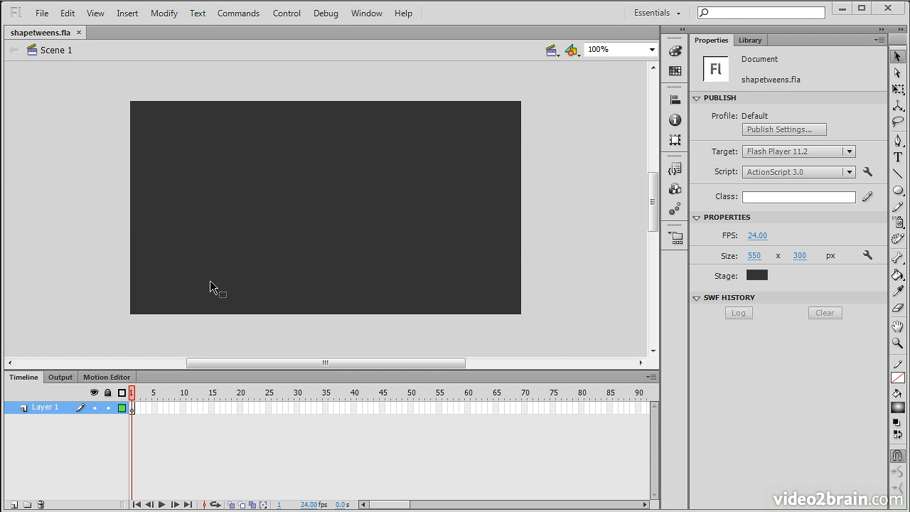
mouse_move(372, 341)
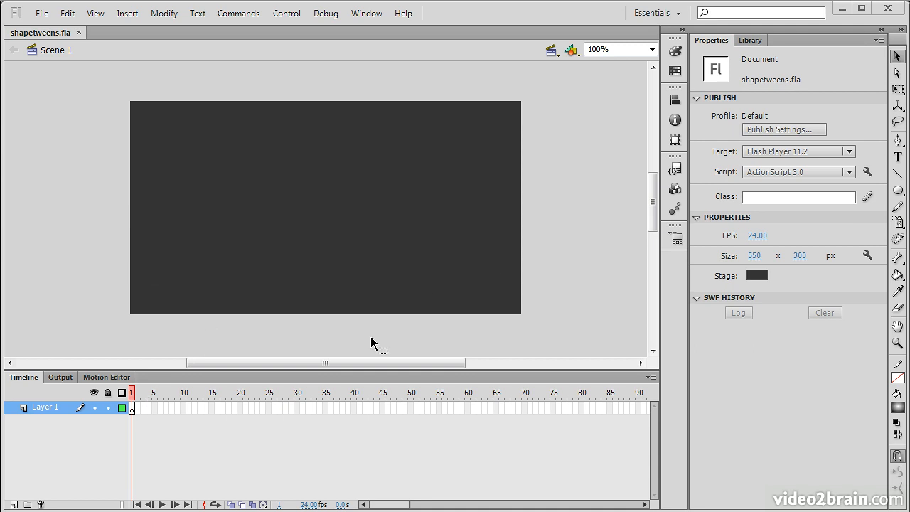
mouse_move(334, 343)
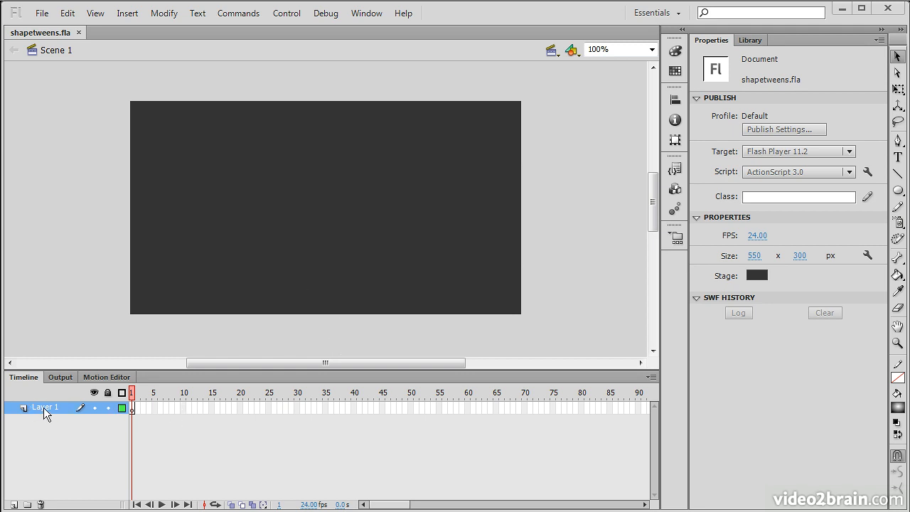
Step: Rename Layer 1 to a descriptive 'Transfor…' name in the Timeline
double_click(42, 408)
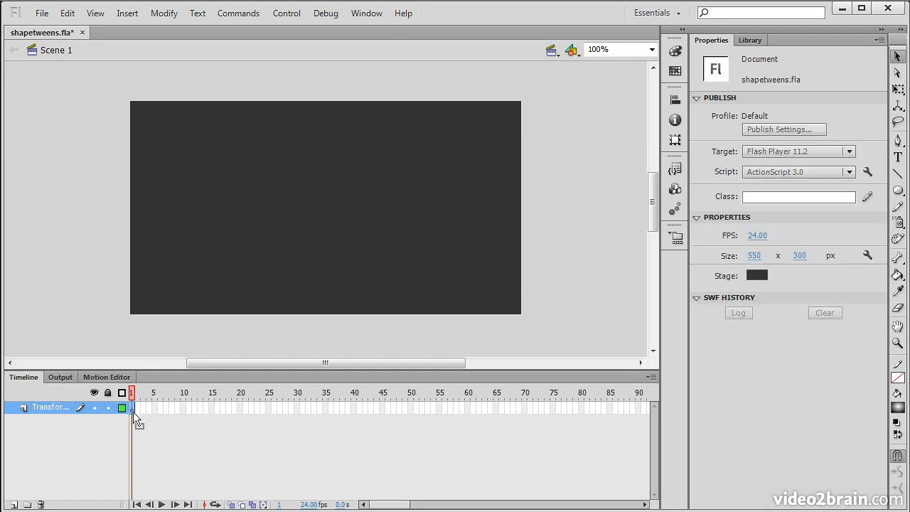
Step: Draw a green, stroke-less circle with the Oval tool and place it at the stage's bottom-left on frame 1
click(132, 407)
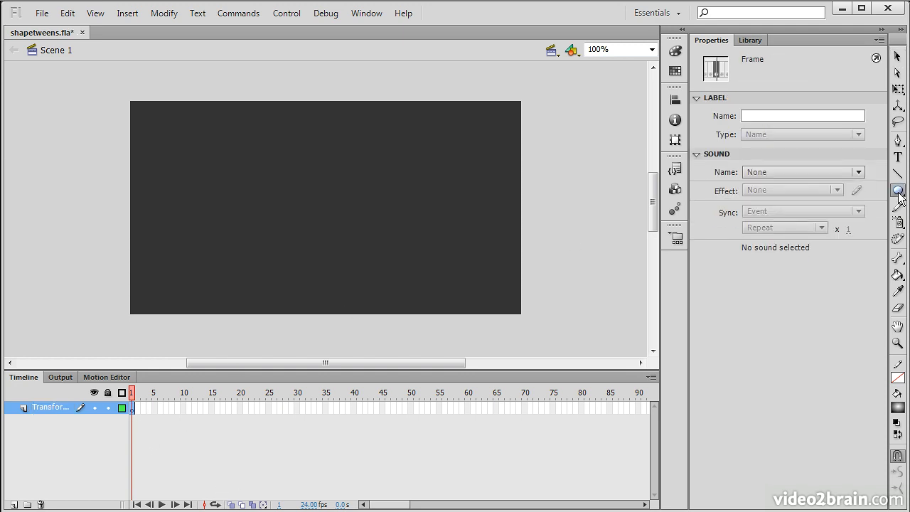
click(898, 191)
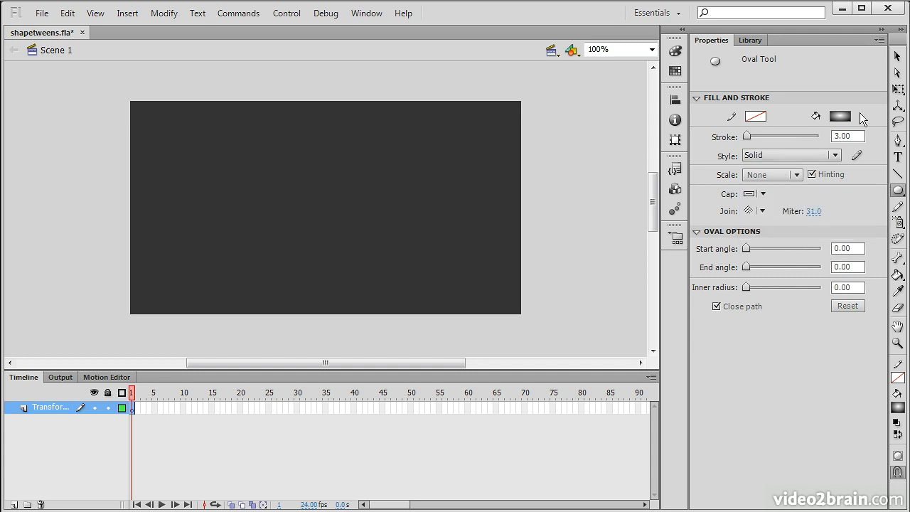
click(847, 116)
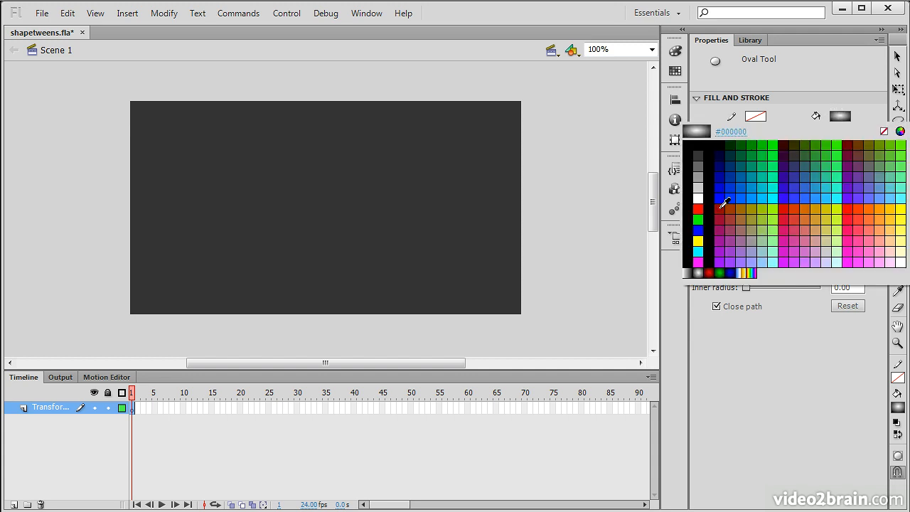
click(775, 142)
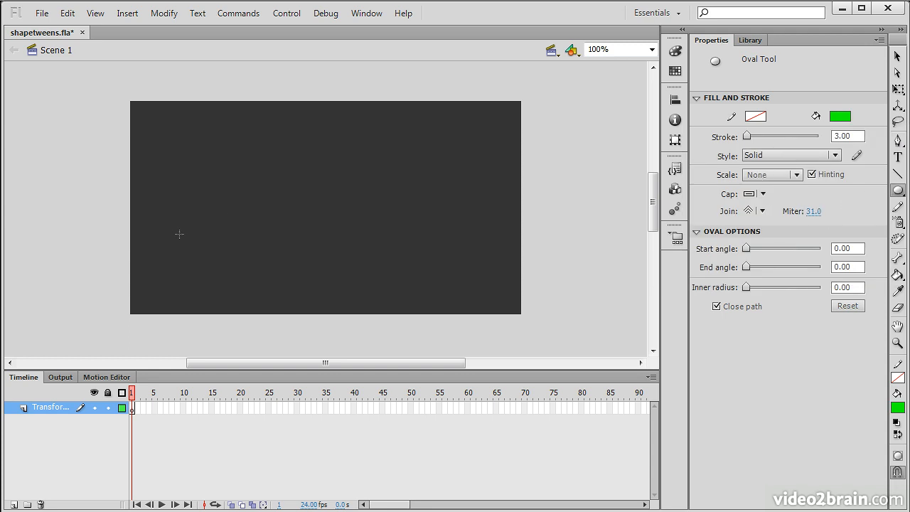
mouse_move(240, 304)
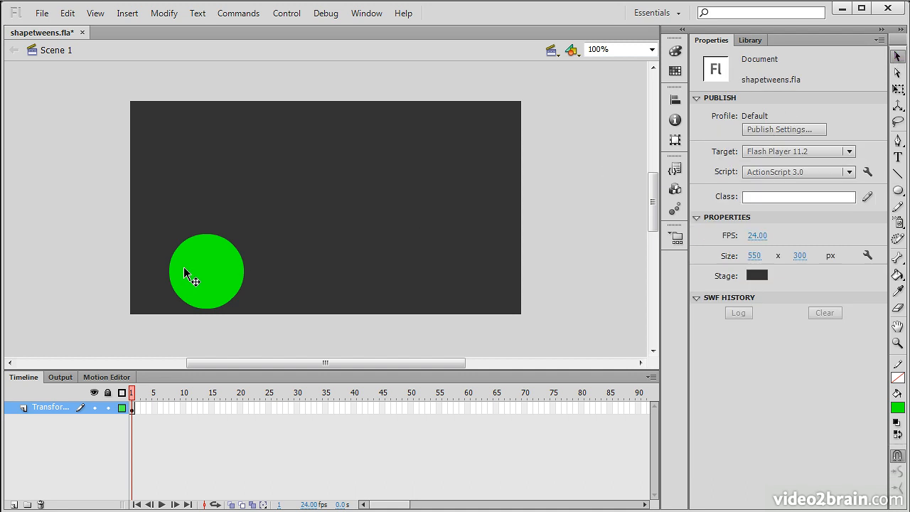
drag(206, 272, 177, 271)
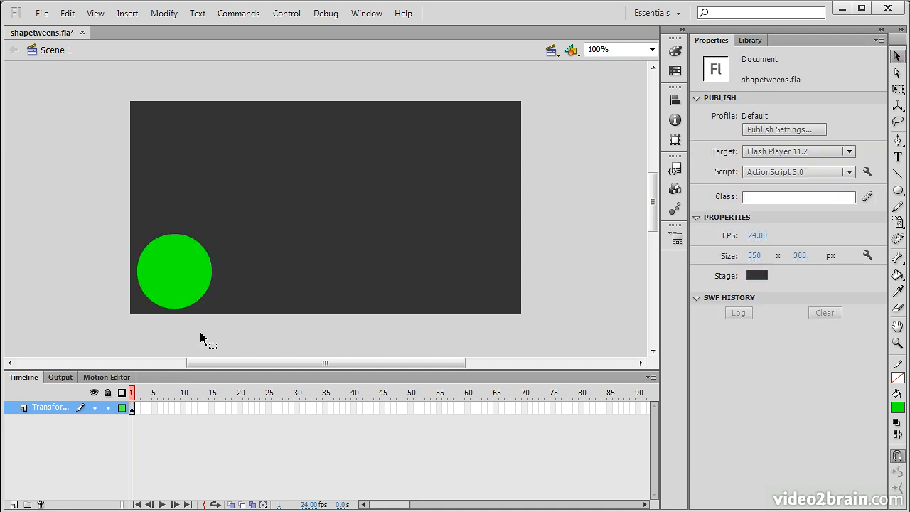
click(174, 270)
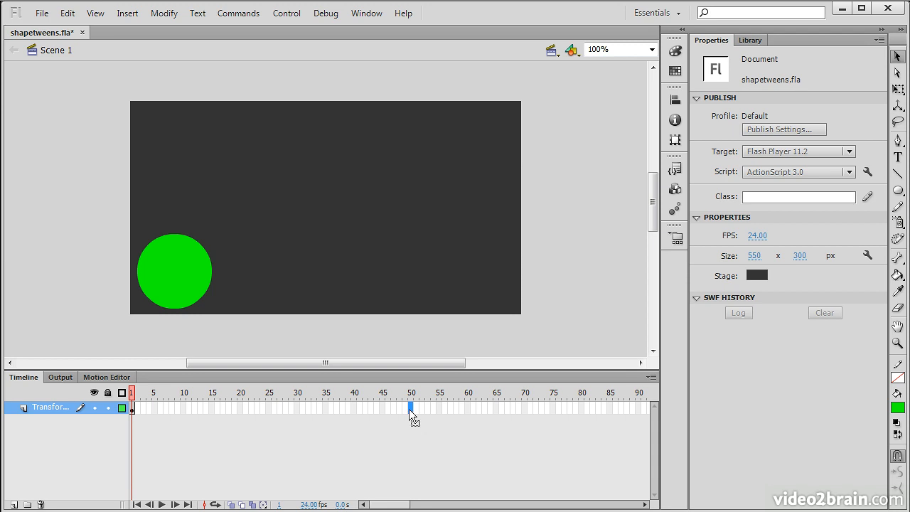
Step: Insert a blank keyframe at frame 50 so the stage is empty there
right_click(409, 409)
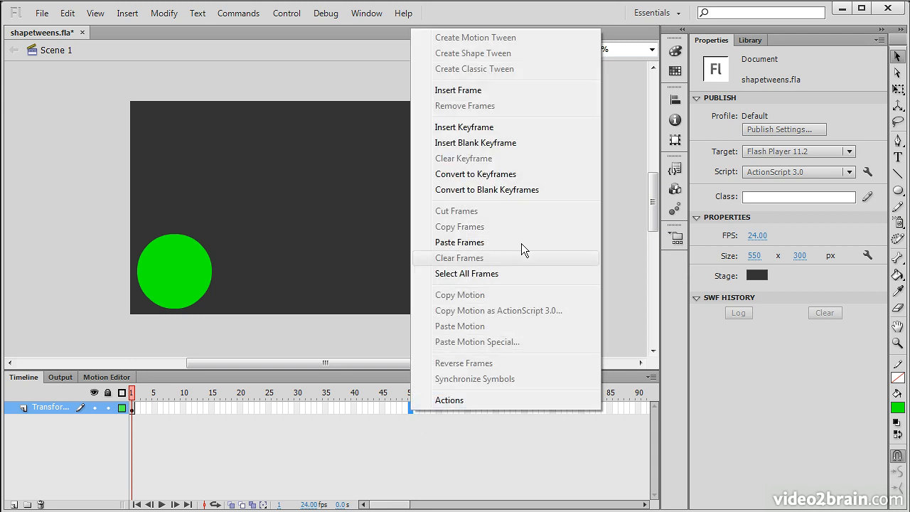
mouse_move(502, 142)
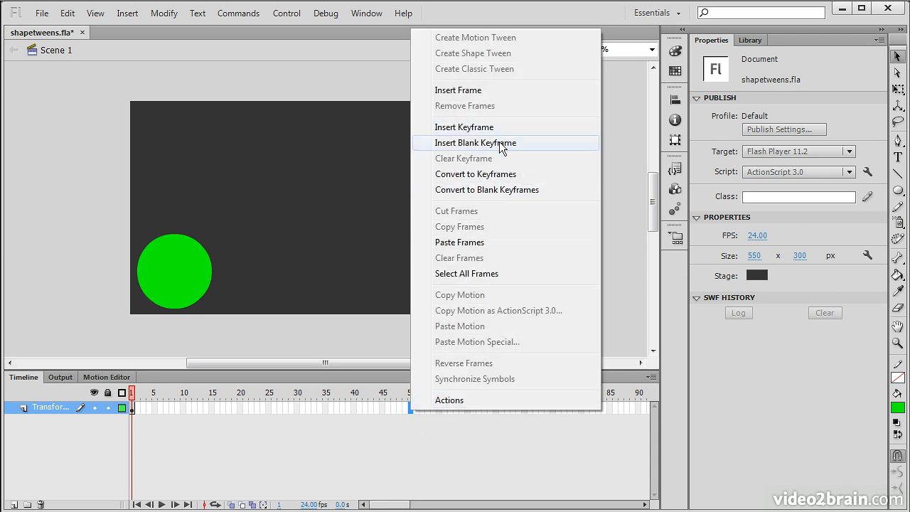
click(475, 142)
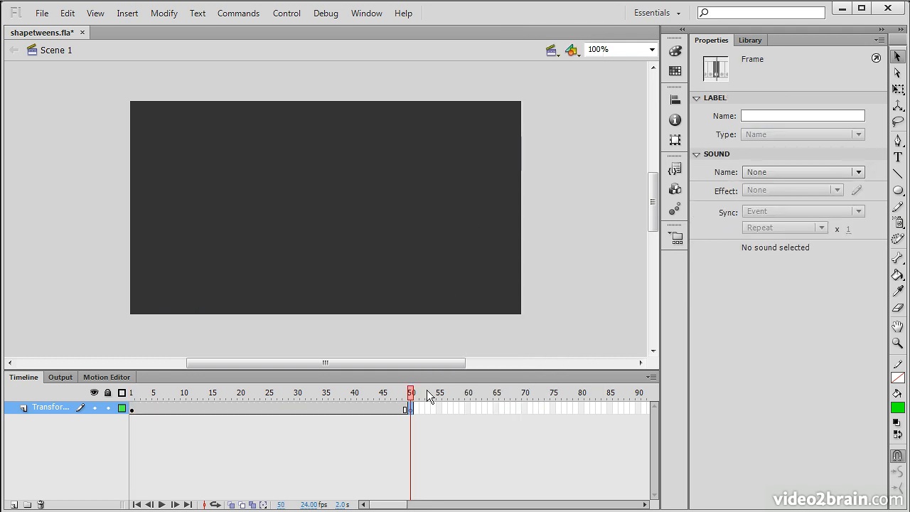
mouse_move(404, 412)
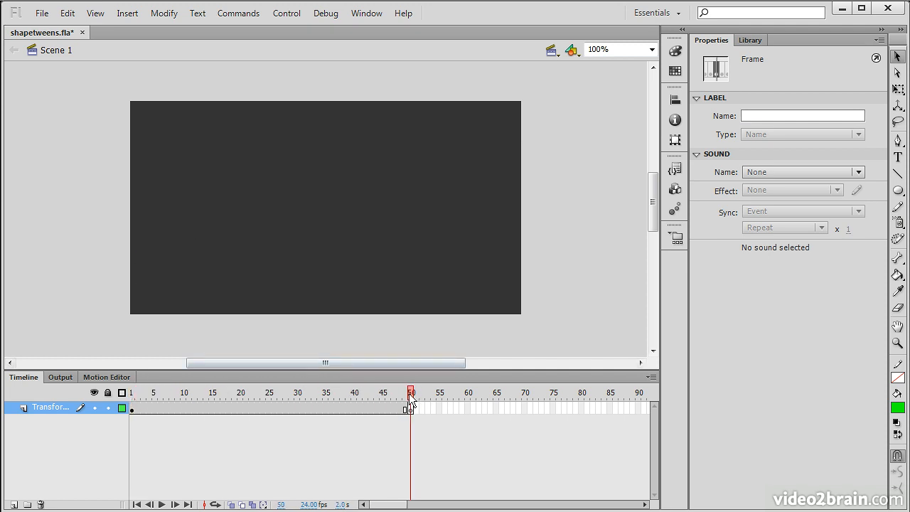
mouse_move(443, 398)
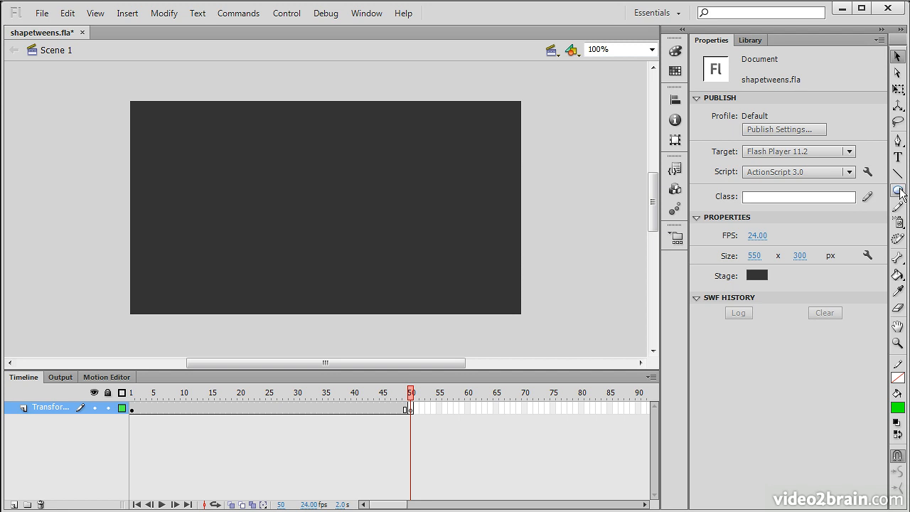
Step: Draw a blue, stroke-less square with corner radius 0 at the stage's bottom-right on frame 50
click(906, 187)
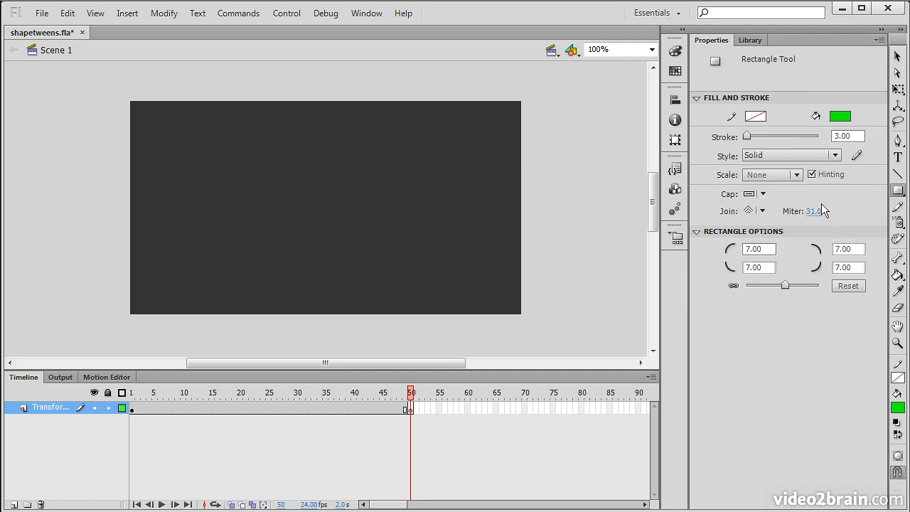
click(759, 247)
text(0)
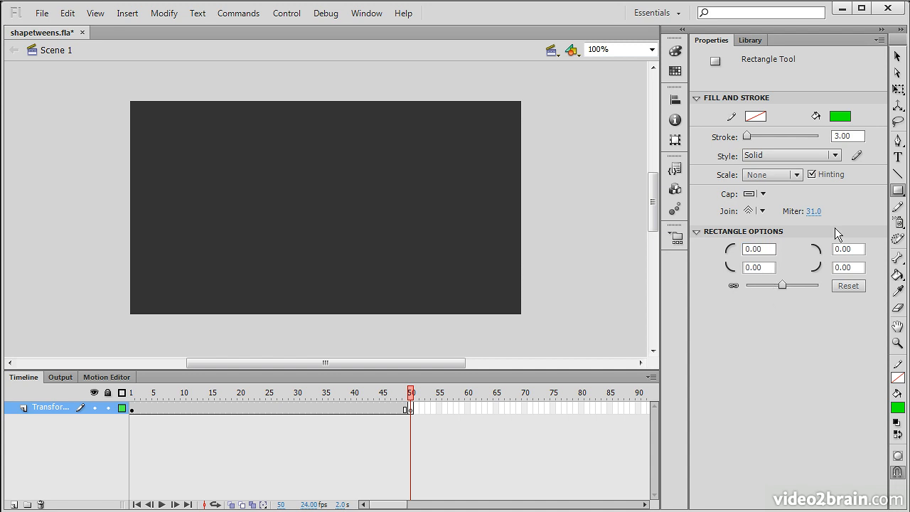
mouse_move(858, 101)
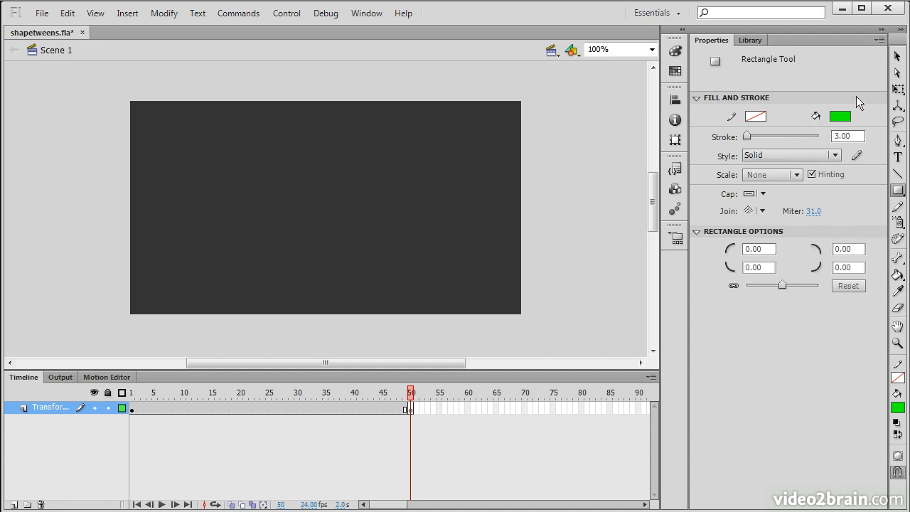
click(853, 115)
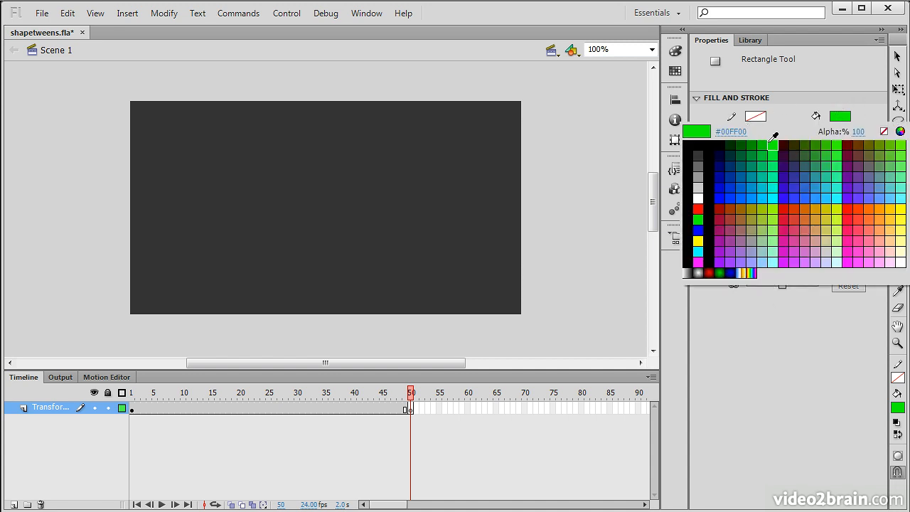
click(804, 142)
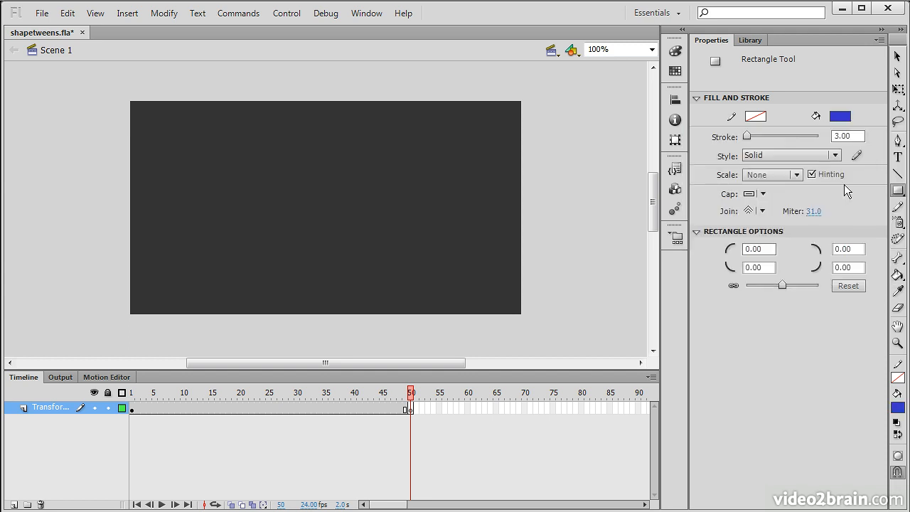
drag(434, 235, 510, 313)
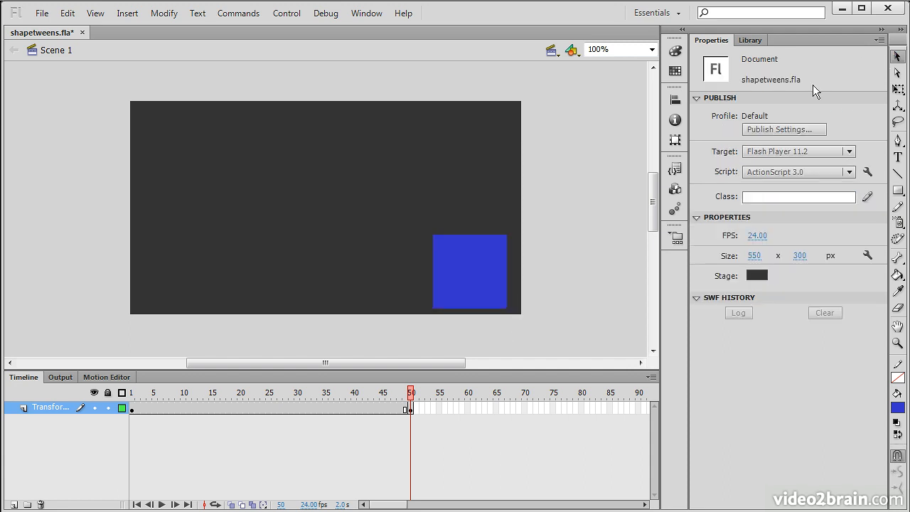
Step: Select the blue square and nudge it slightly higher near the lower right
click(467, 273)
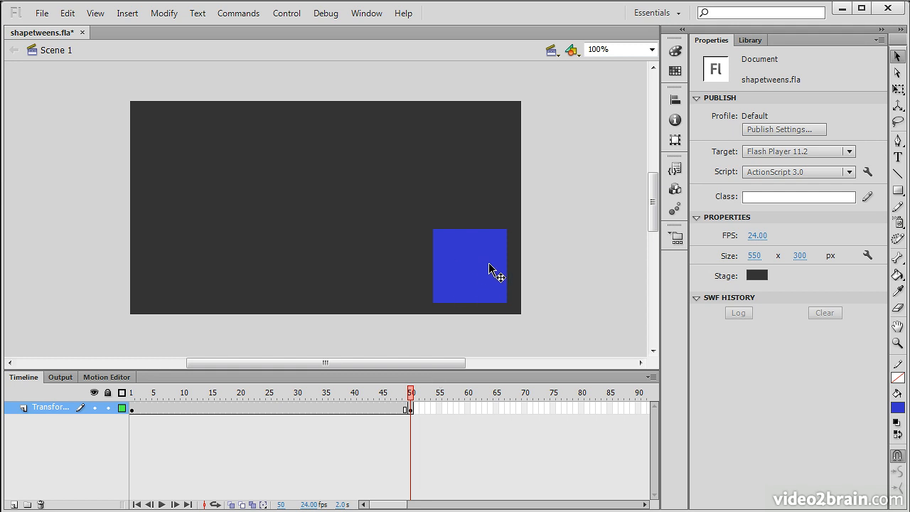
mouse_move(509, 303)
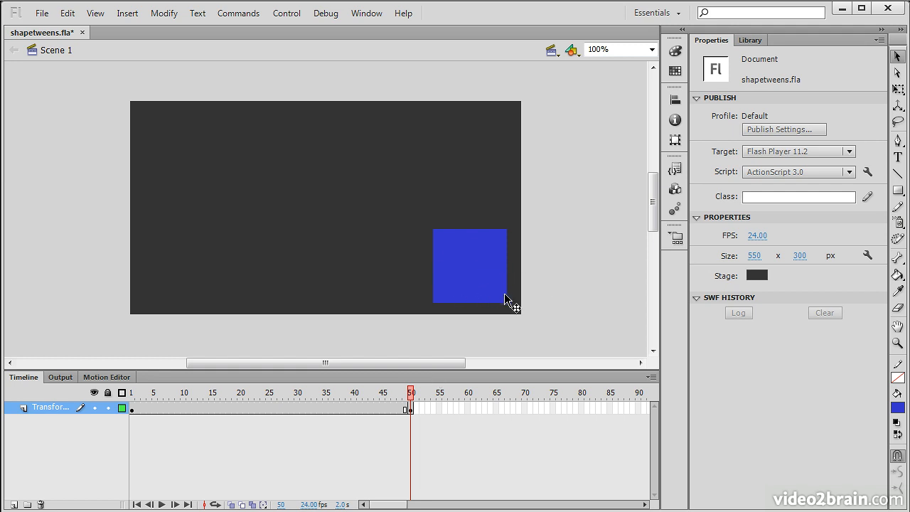
mouse_move(563, 321)
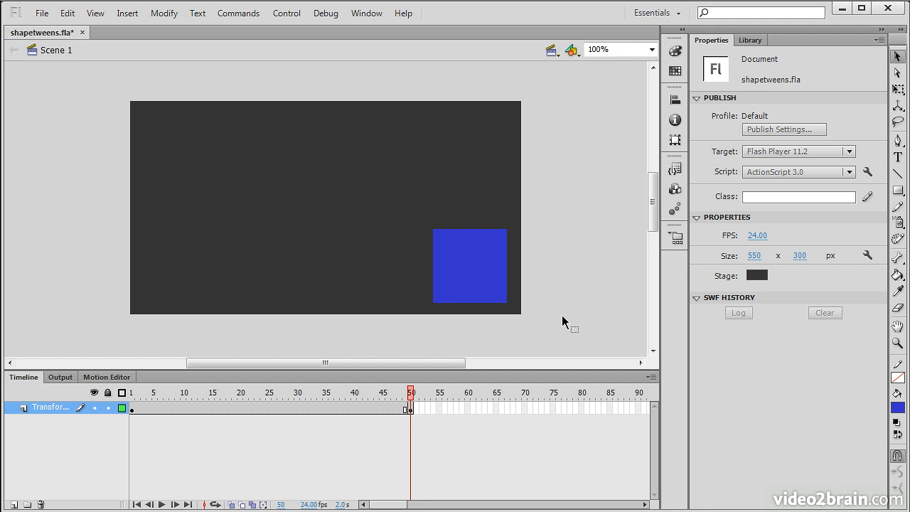
mouse_move(467, 386)
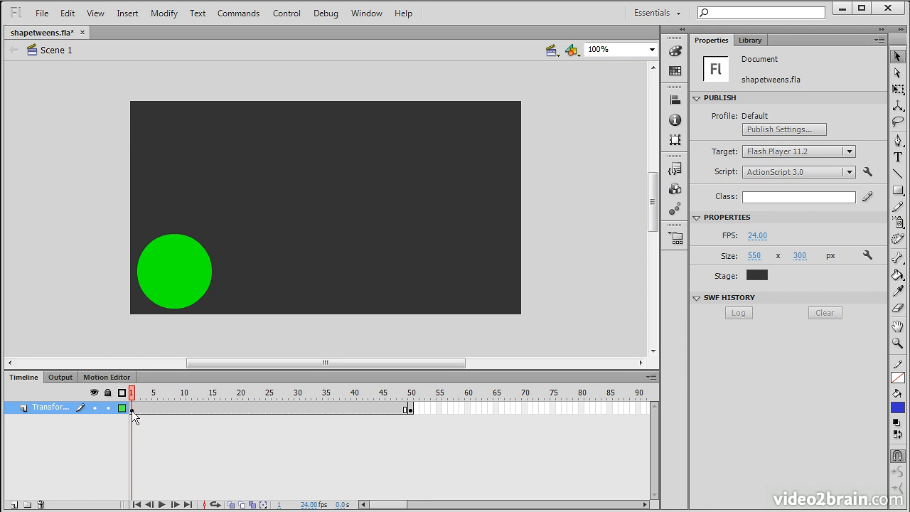
mouse_move(158, 410)
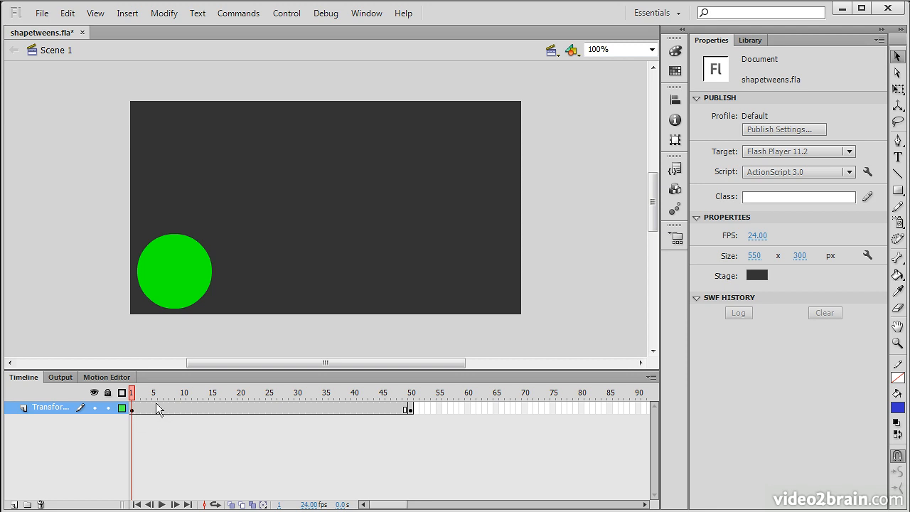
click(144, 392)
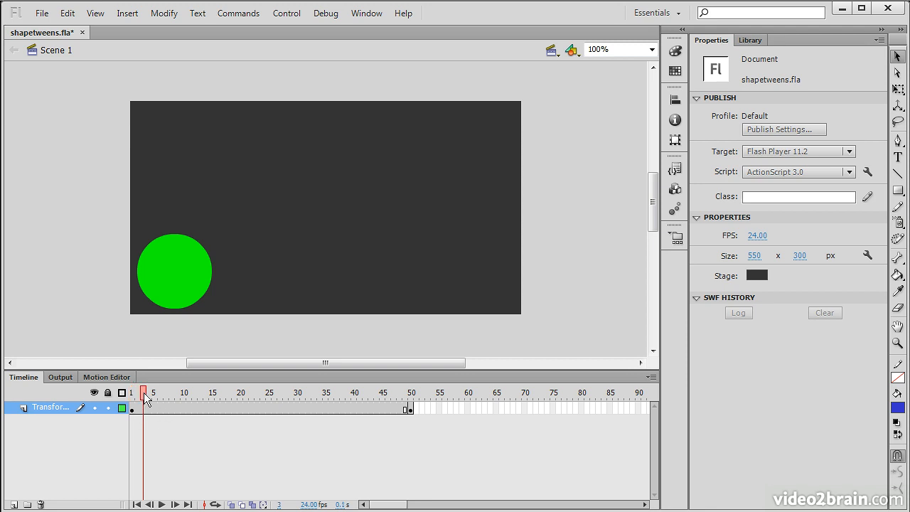
click(143, 392)
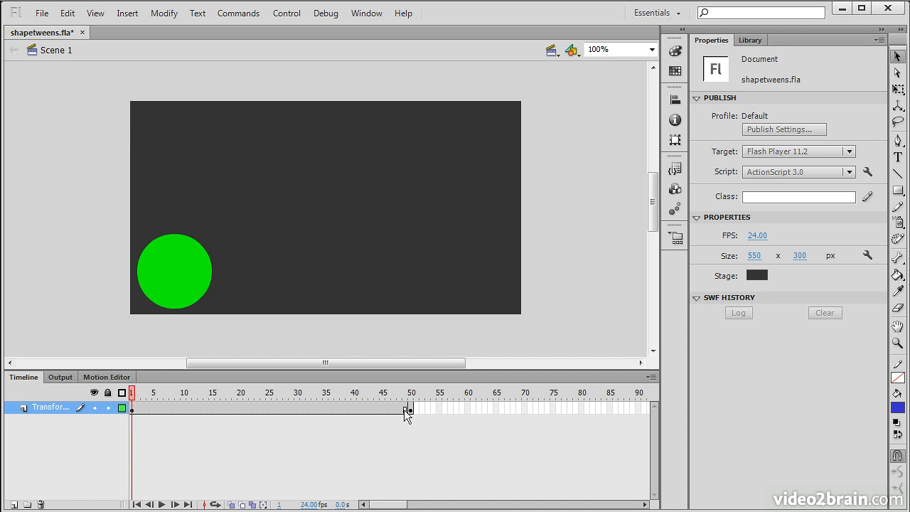
click(405, 410)
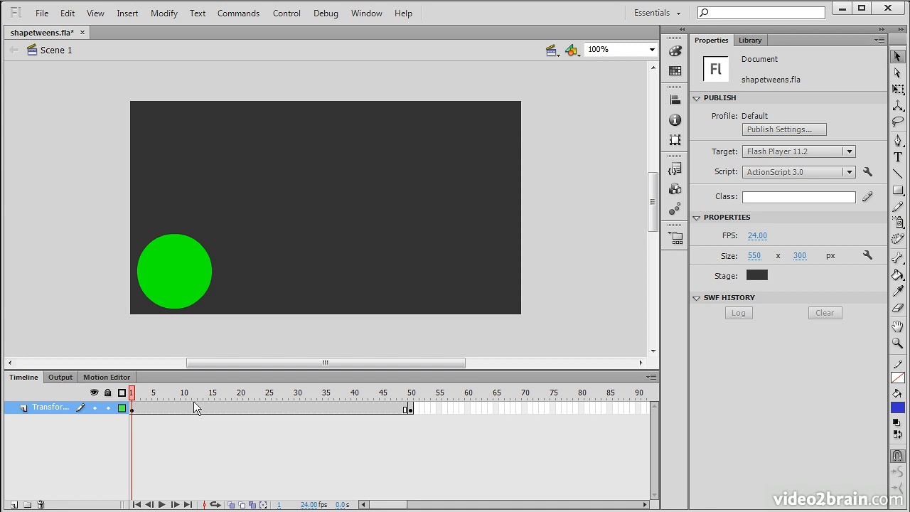
Step: Apply Create Shape Tween to the span between the circle and square keyframes
click(165, 407)
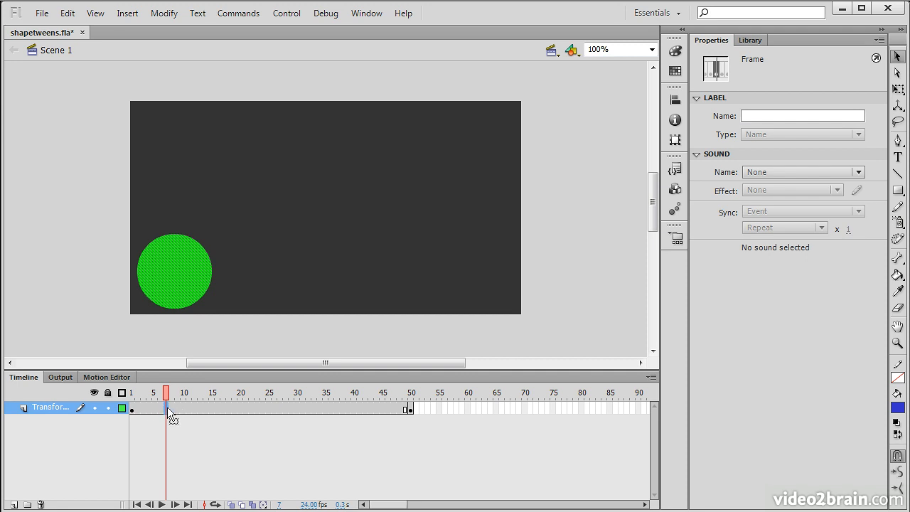
click(188, 406)
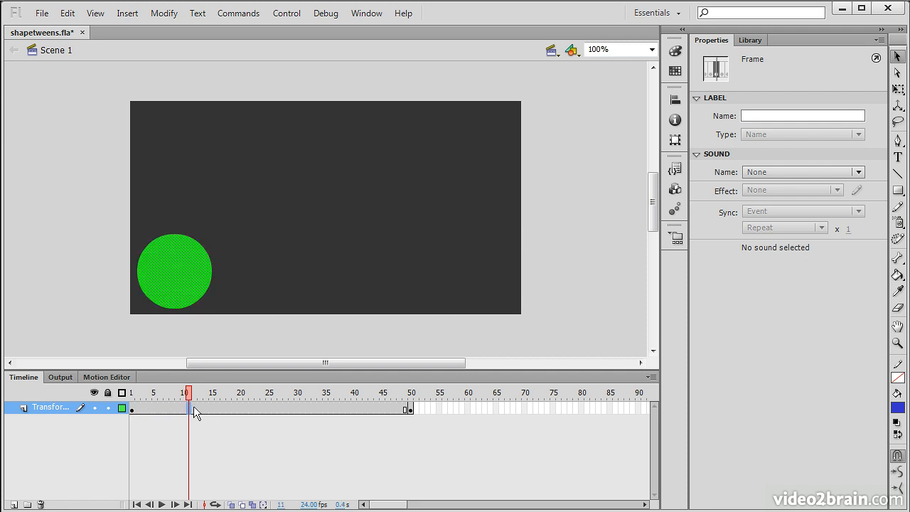
right_click(191, 411)
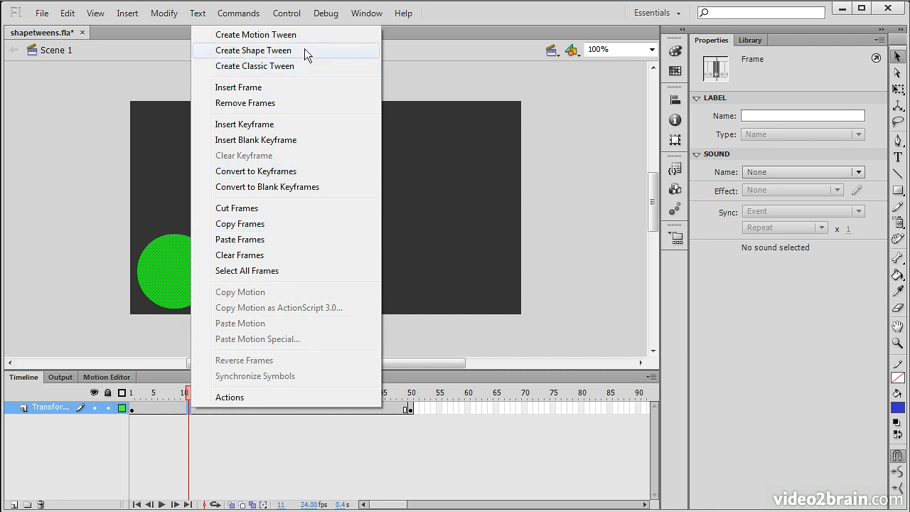
mouse_move(313, 65)
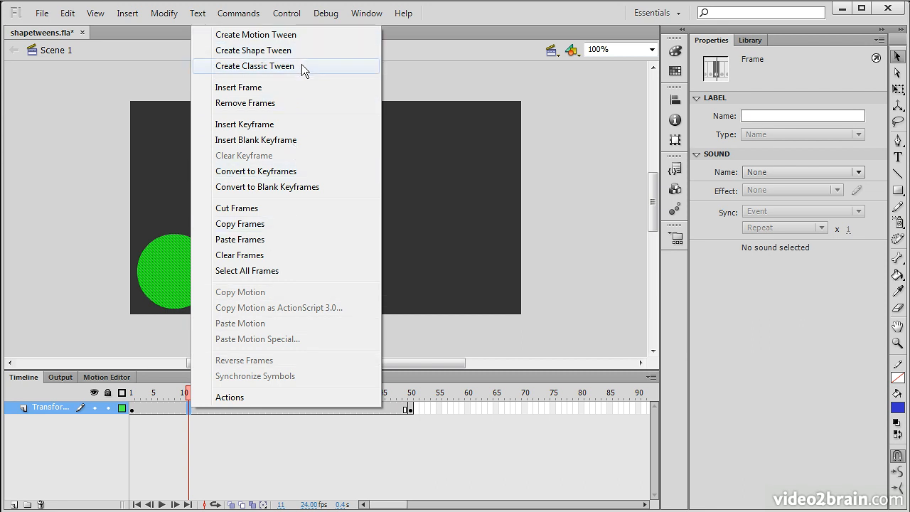
mouse_move(265, 52)
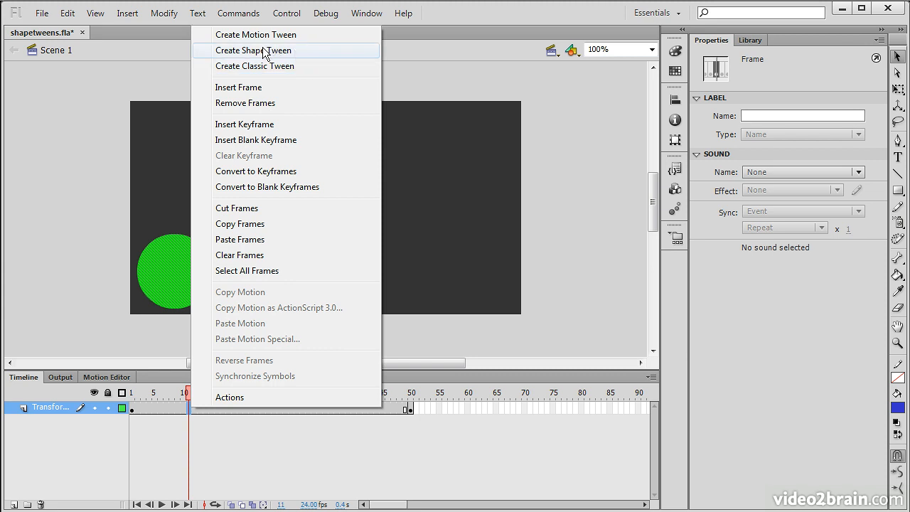
click(253, 52)
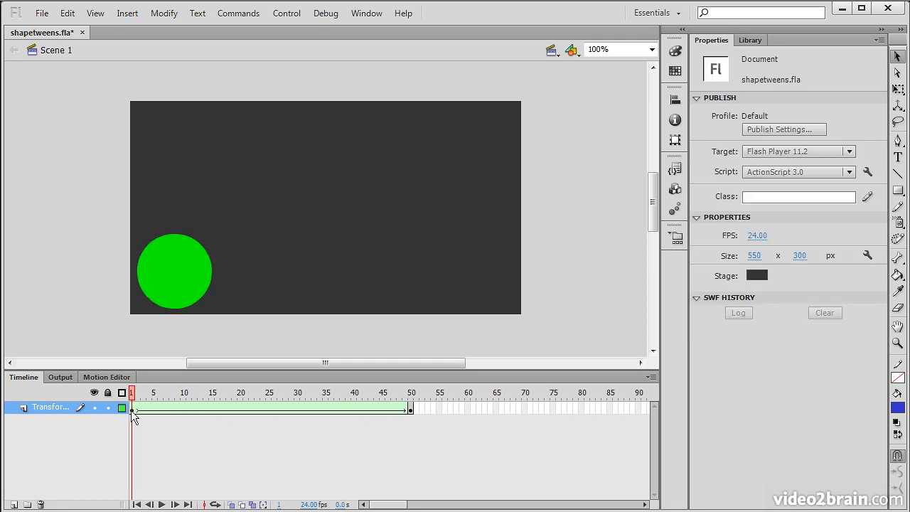
mouse_move(171, 287)
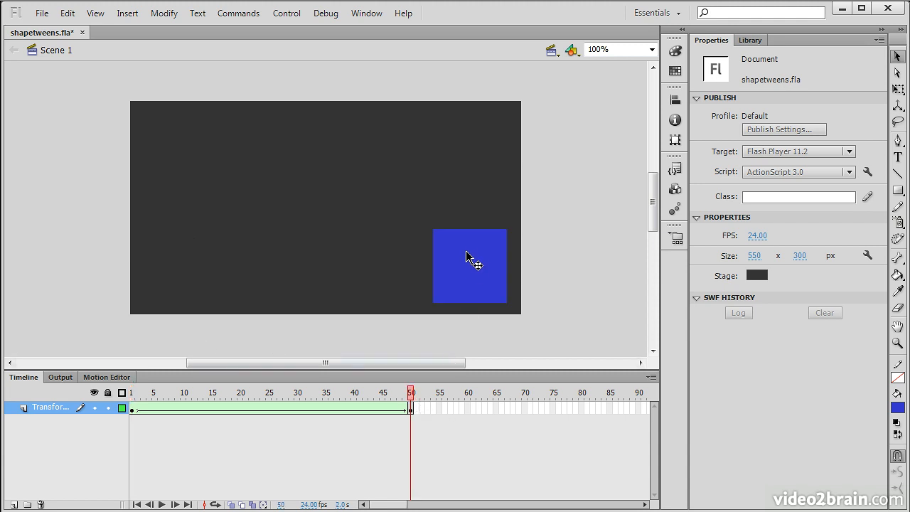
click(469, 267)
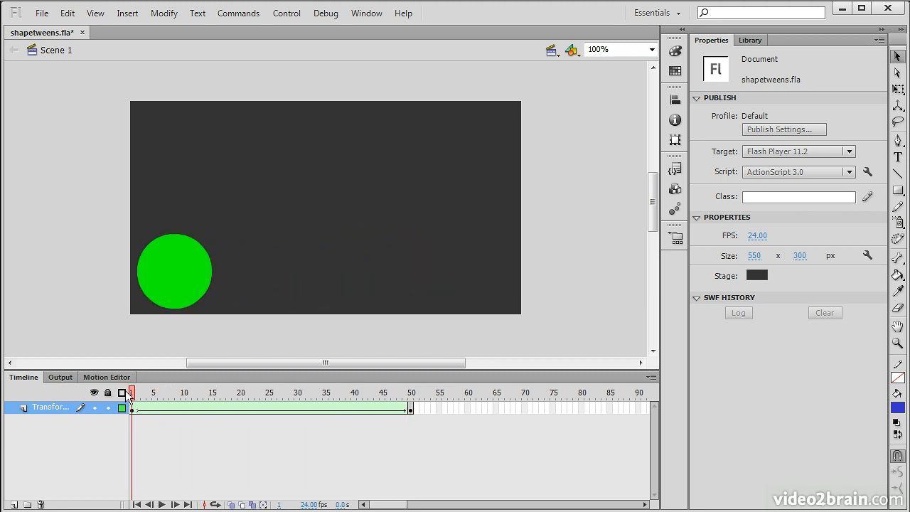
click(411, 392)
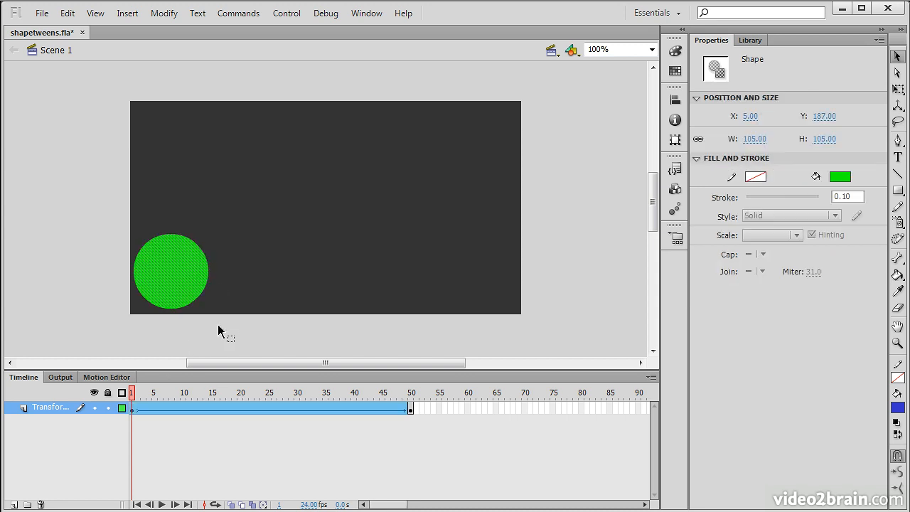
mouse_move(216, 340)
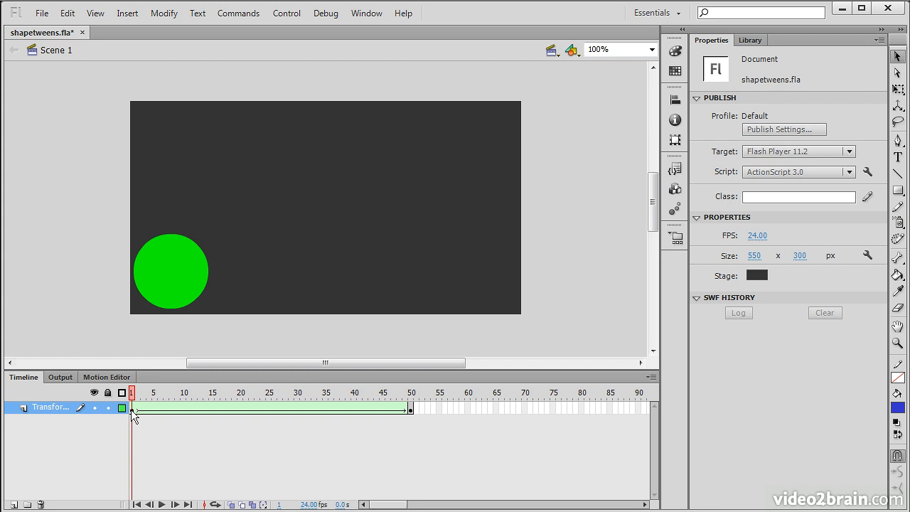
Step: Drag the frame-1 green circle higher on the stage and preview the changed tween path
click(171, 270)
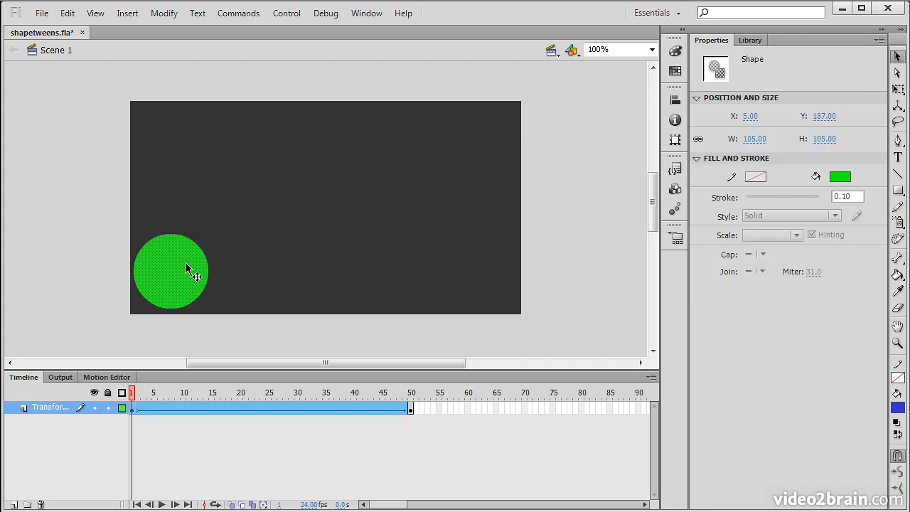
drag(188, 267, 224, 178)
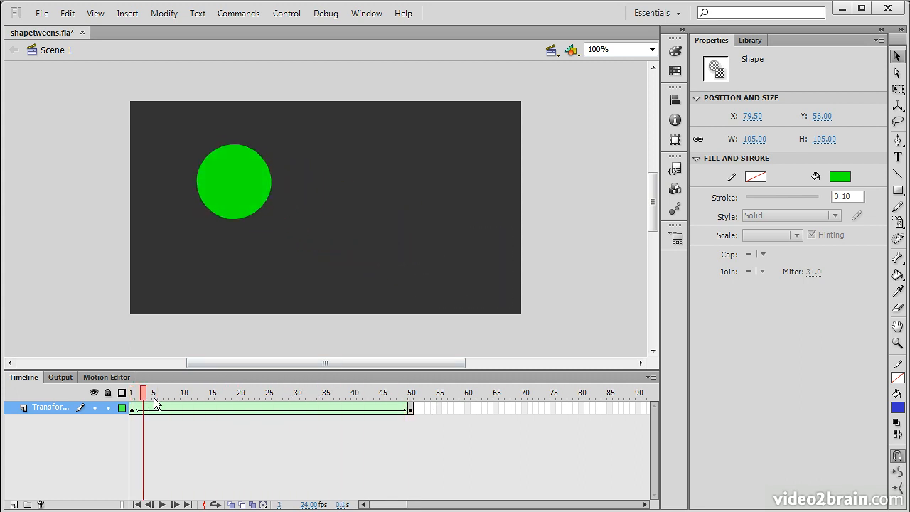
click(153, 392)
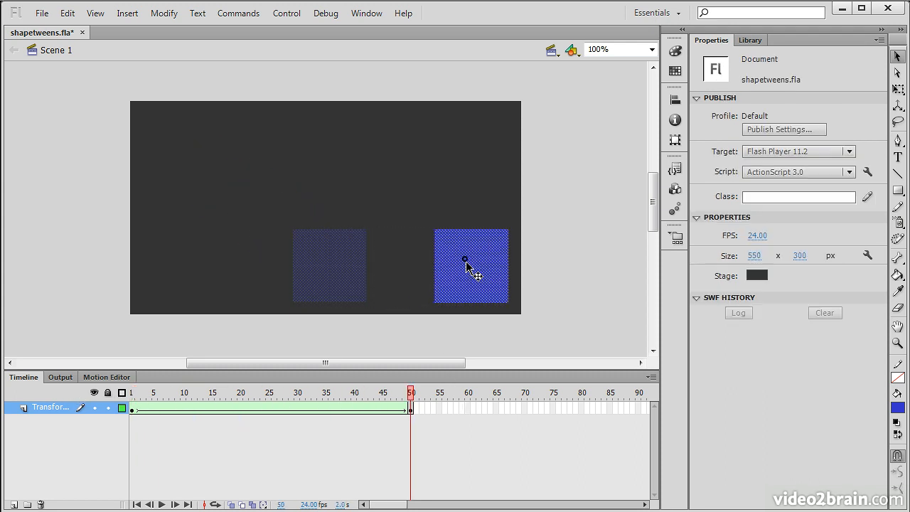
click(469, 267)
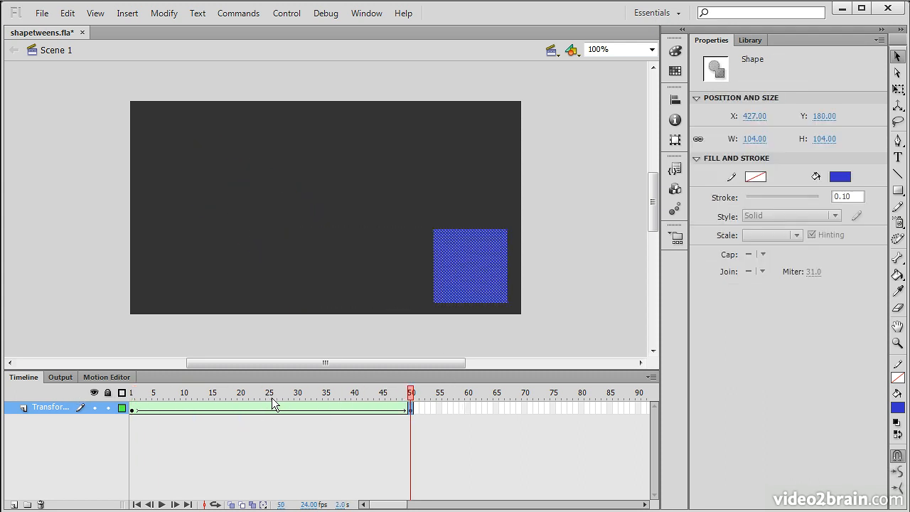
Step: Insert a keyframe at frame 25, set the frame-1 circle toward the top-left, and preview
click(270, 393)
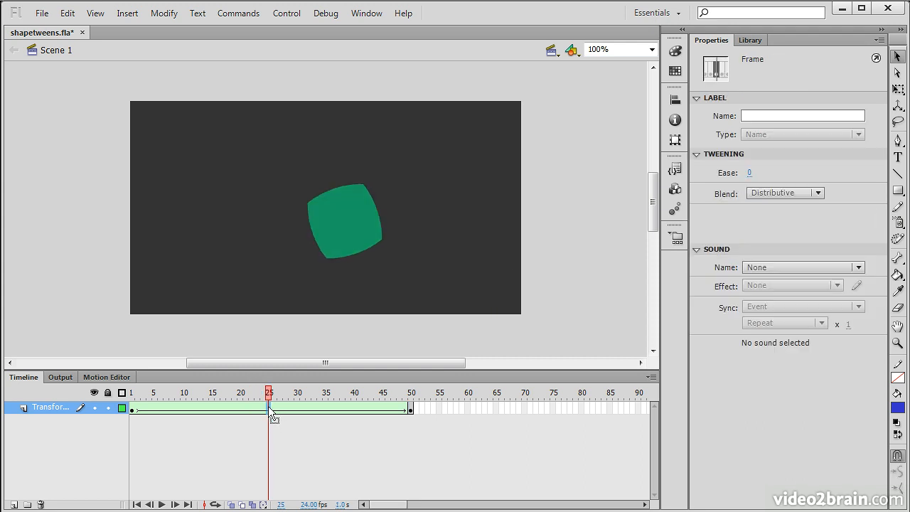
right_click(270, 415)
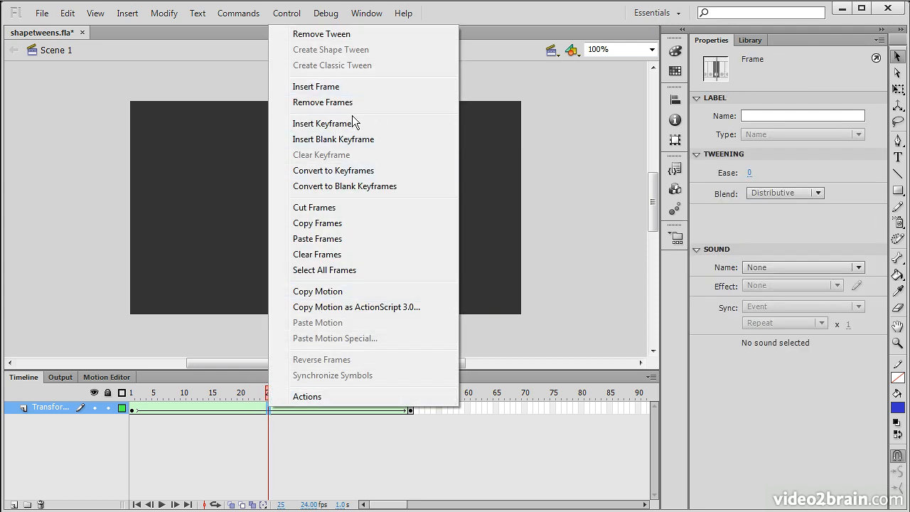
click(321, 123)
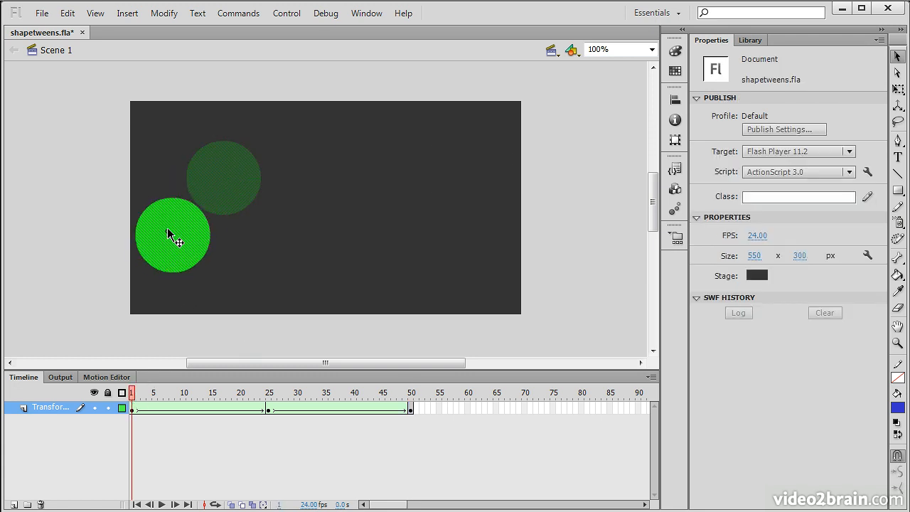
click(173, 235)
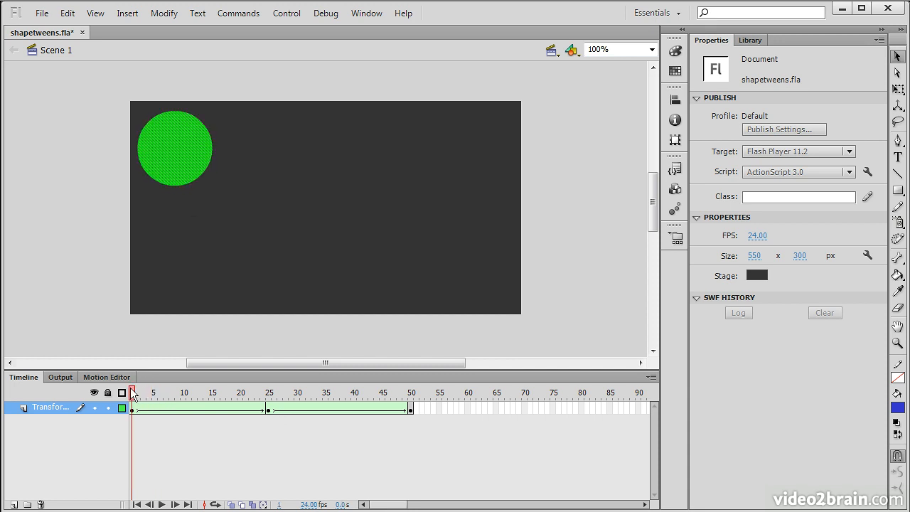
click(154, 392)
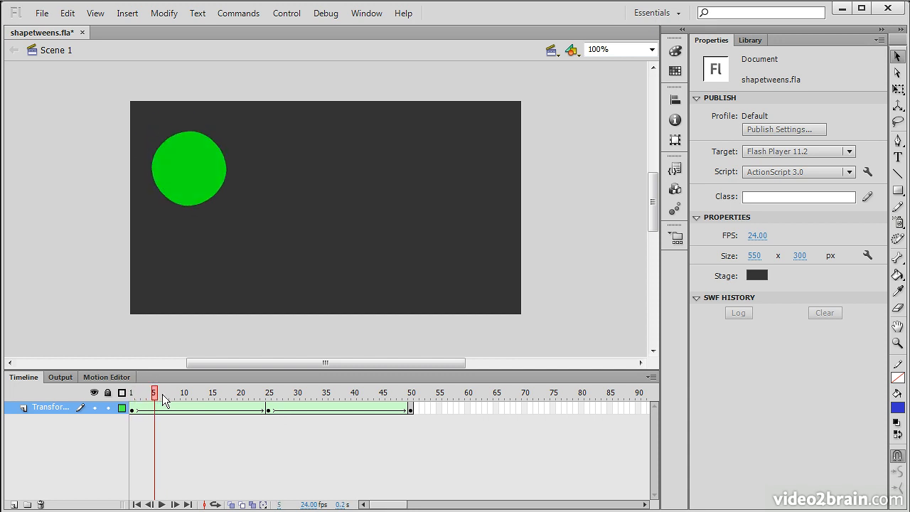